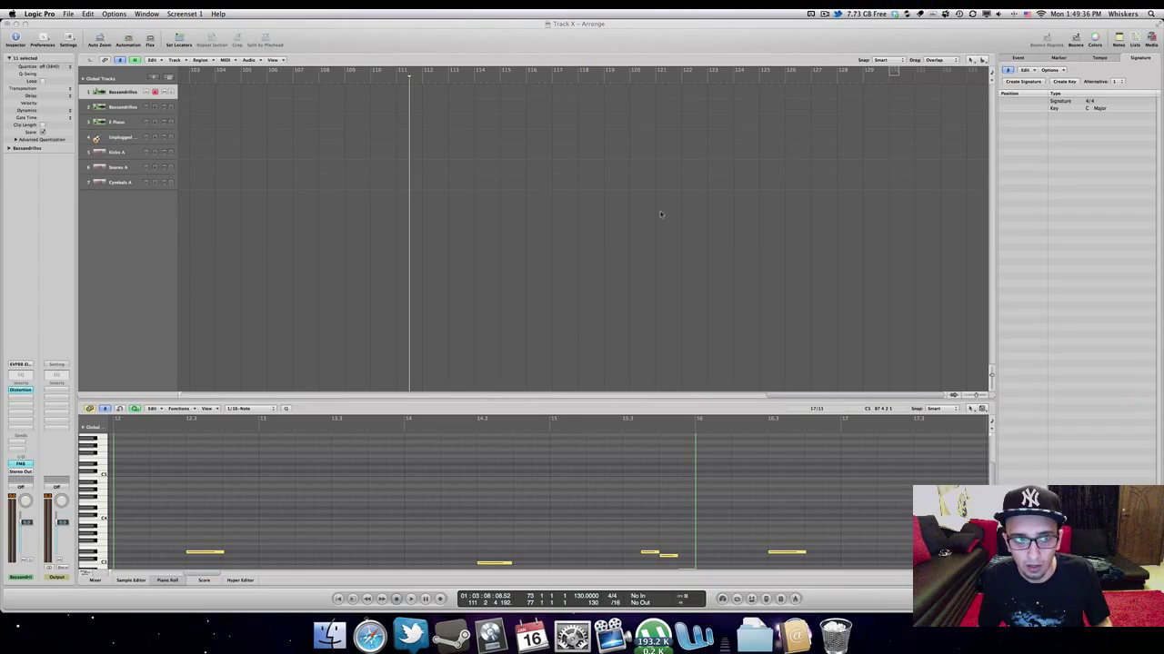
mouse_move(482, 213)
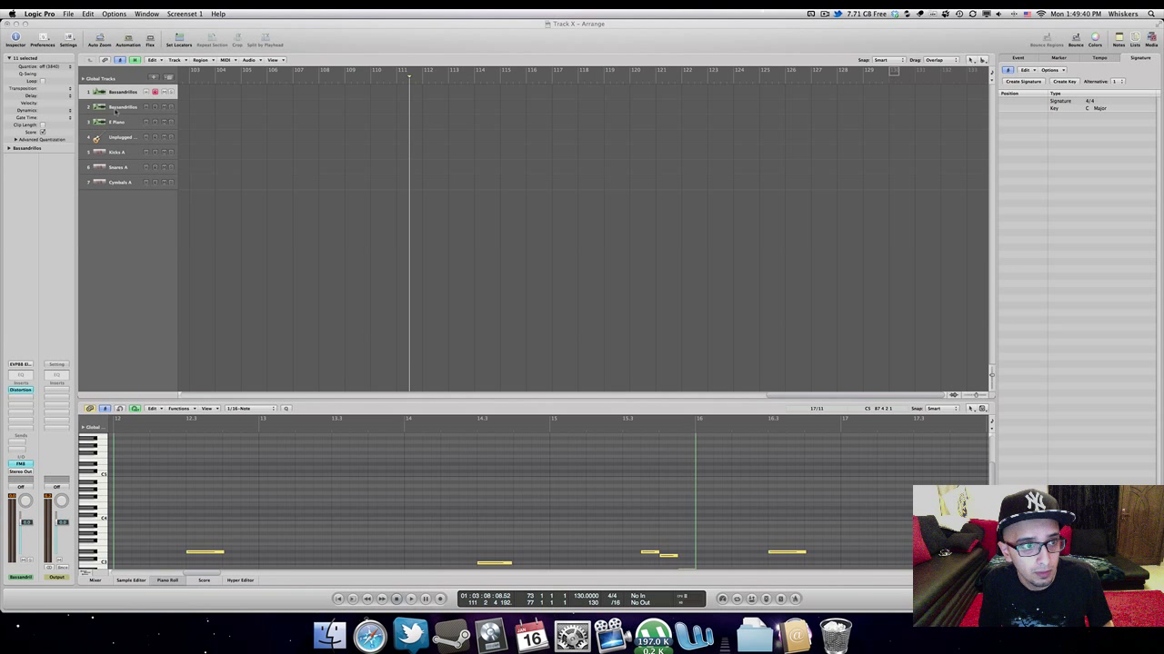
Select the first Bassandrillos track to record-enable it for Musical Typing.
left_click(118, 167)
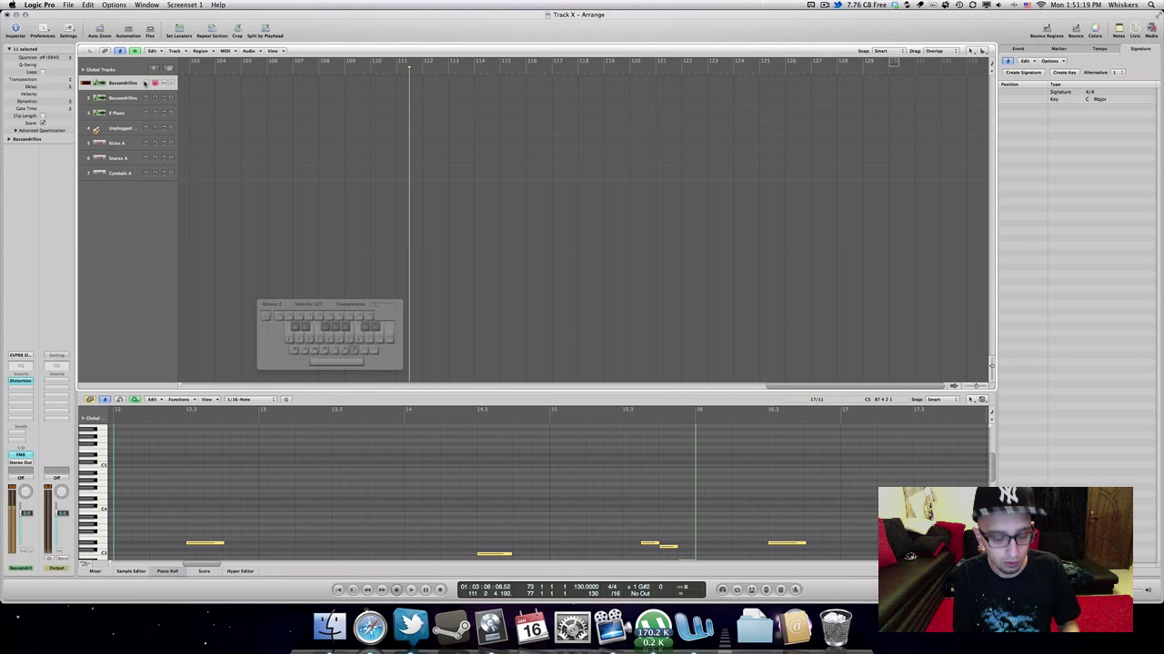
Record a short Bassandrillos melody region around bar 111.
left_click(410, 589)
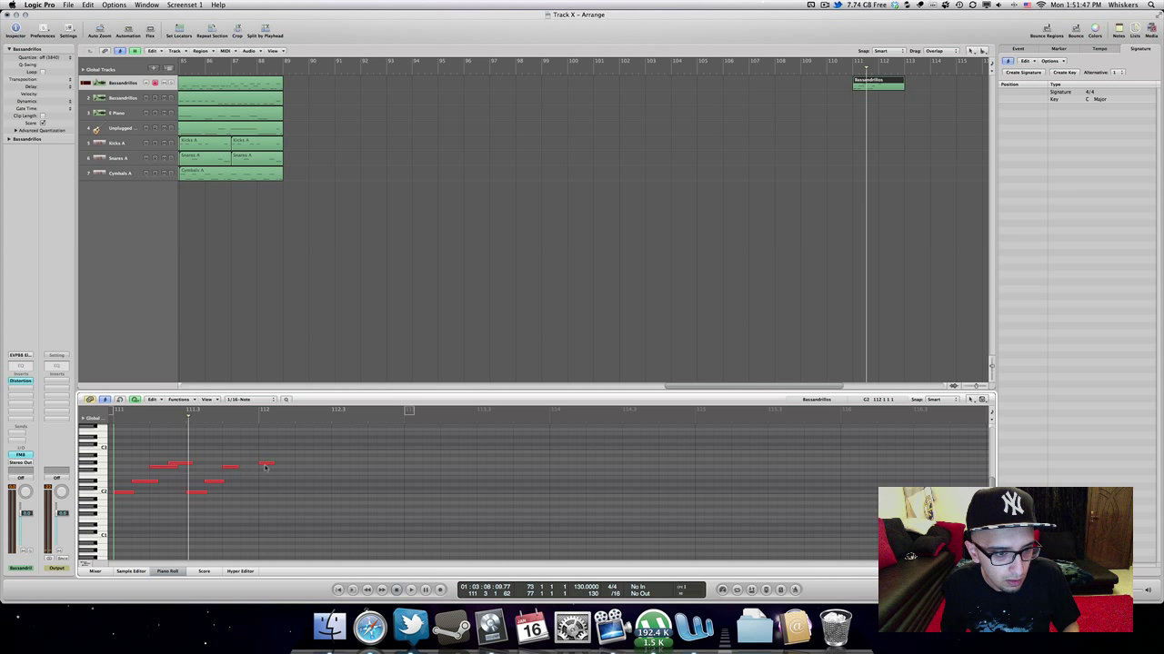
Record the repeating Bassandrillos riff so the region runs across bars 111–119.
left_click(264, 465)
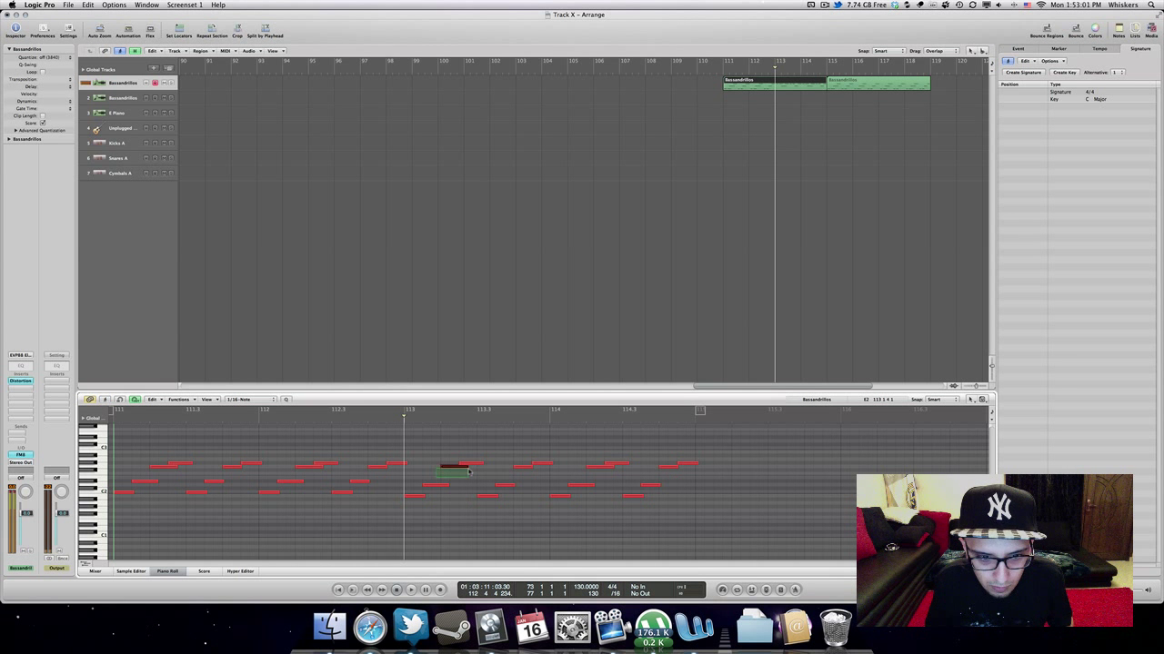
Select the later riff notes in the Piano Roll to tidy and merge into one region.
left_click_drag(472, 470, 677, 470)
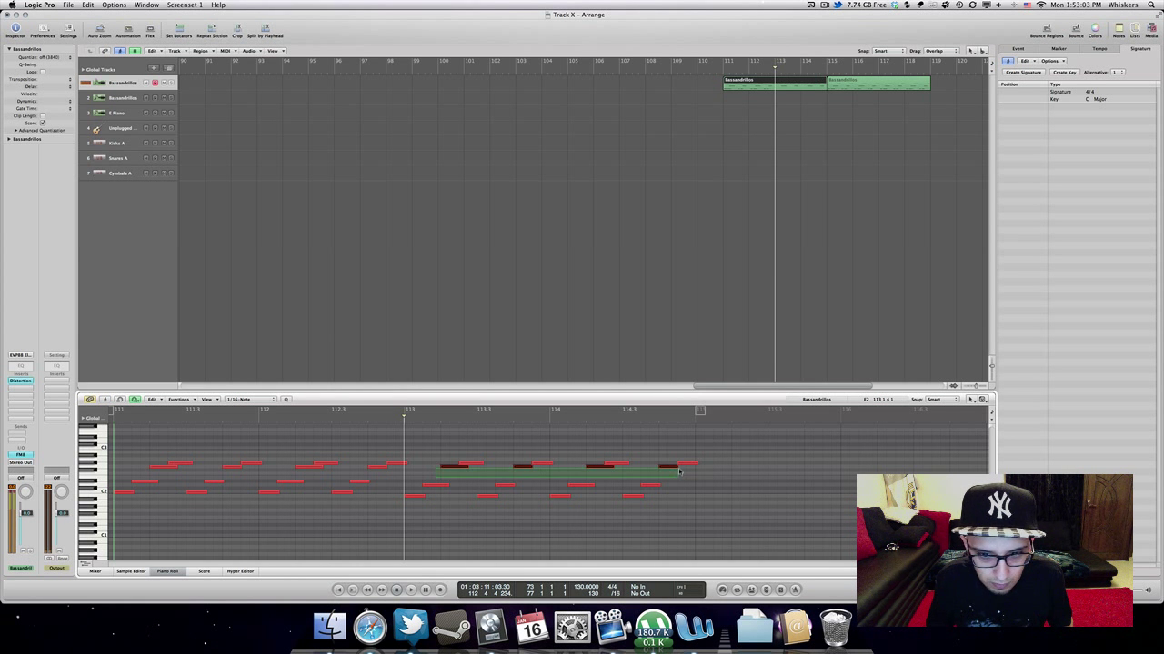
left_click(677, 471)
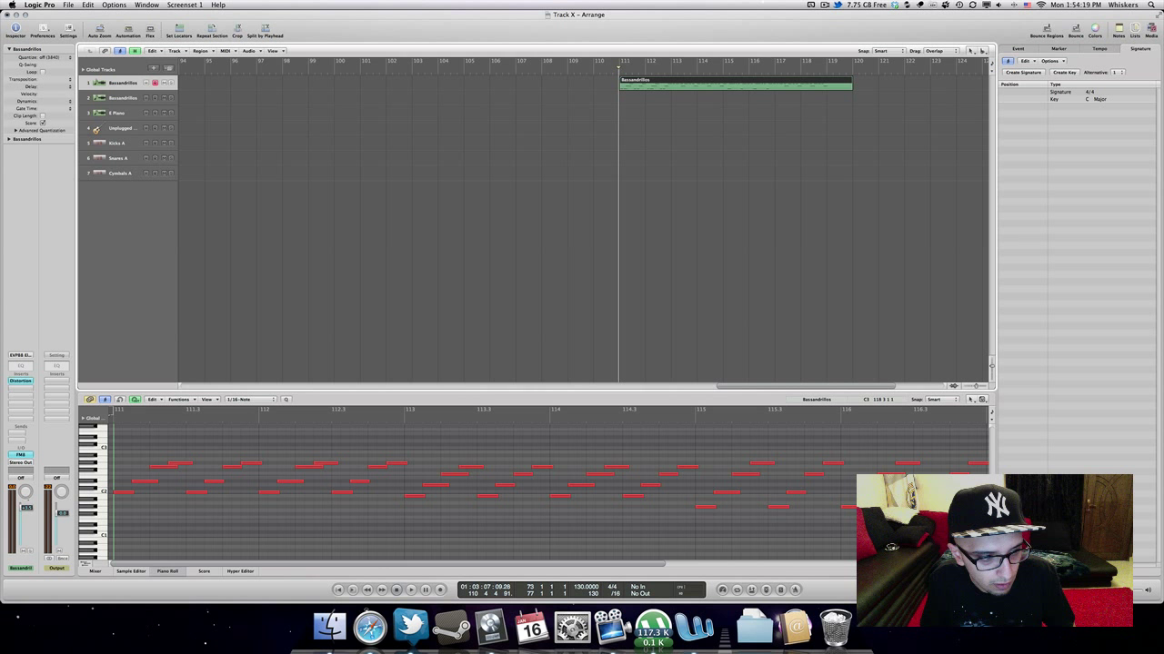
Play back the riff and record-enable the second Bassandrillos track.
left_click(411, 590)
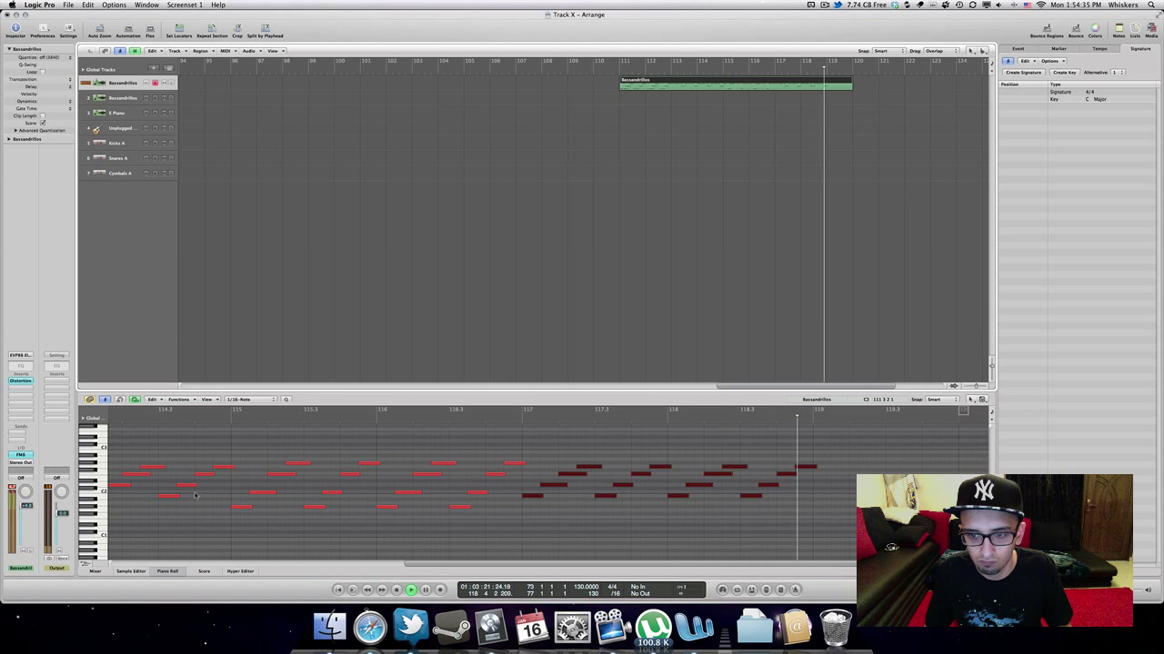
left_click(123, 97)
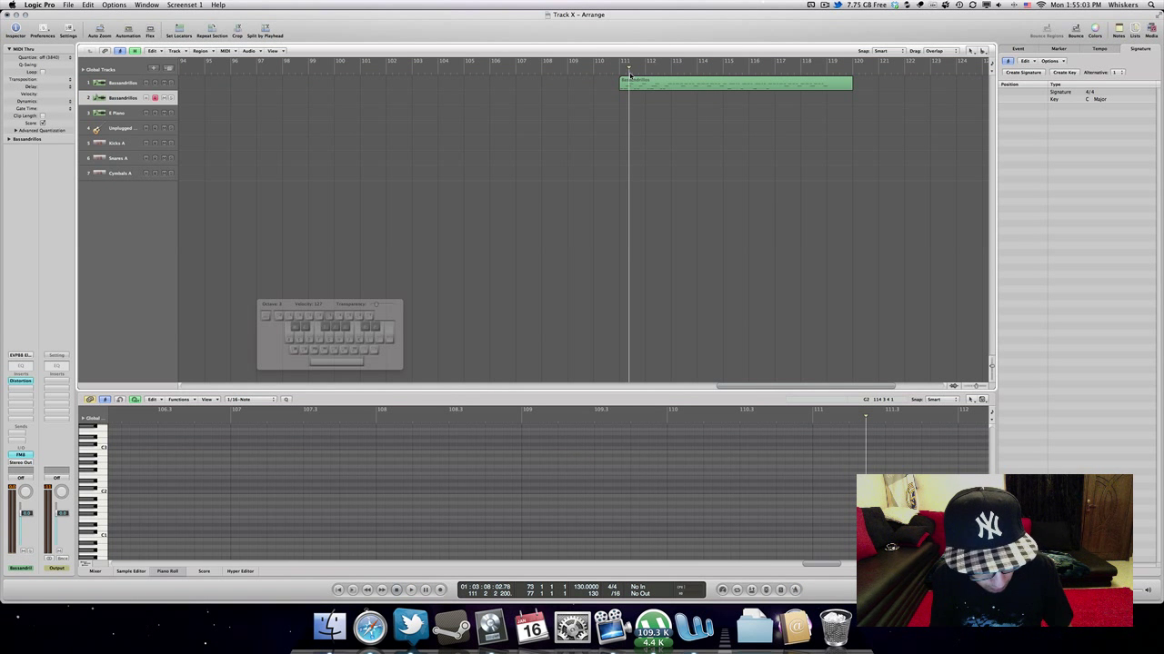
Record sustained low notes on track 2, then select the E Piano track.
left_click(440, 589)
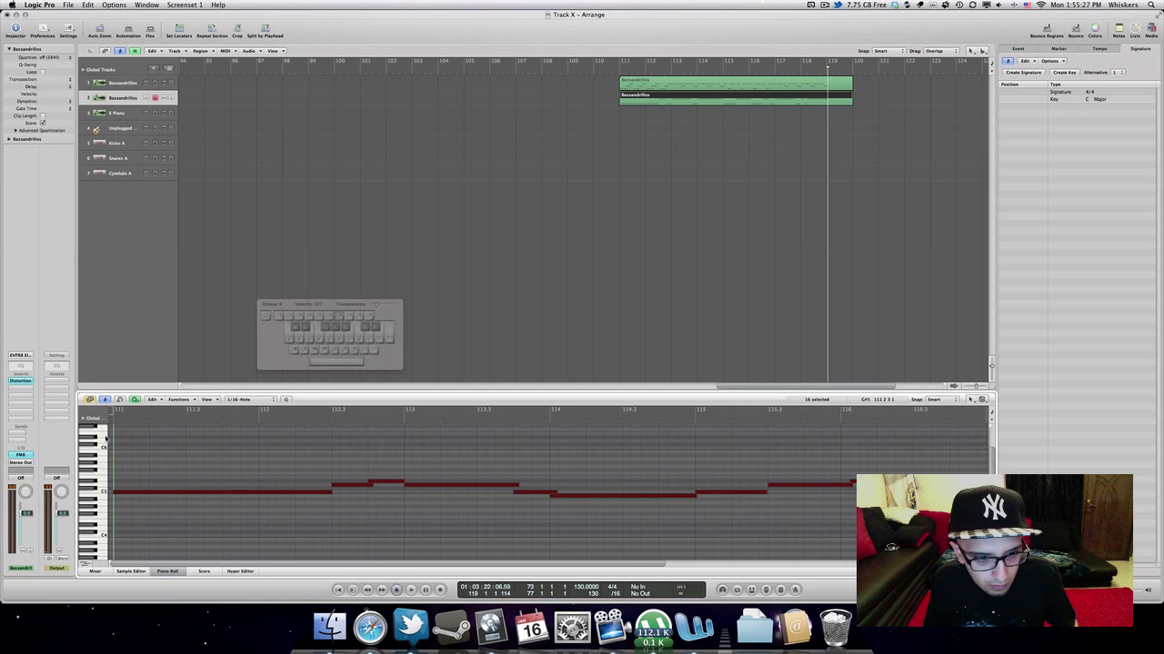
left_click(118, 113)
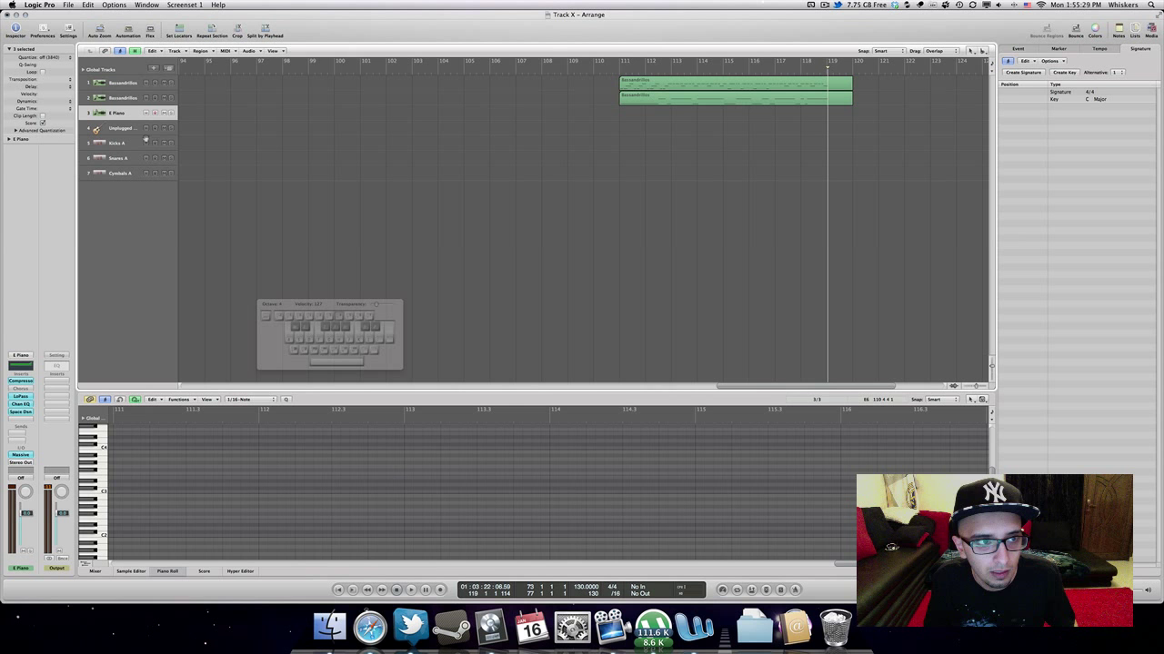
Paste Kicks A, Snares A and Cymbals A regions at bar 111 and play back.
left_click(118, 143)
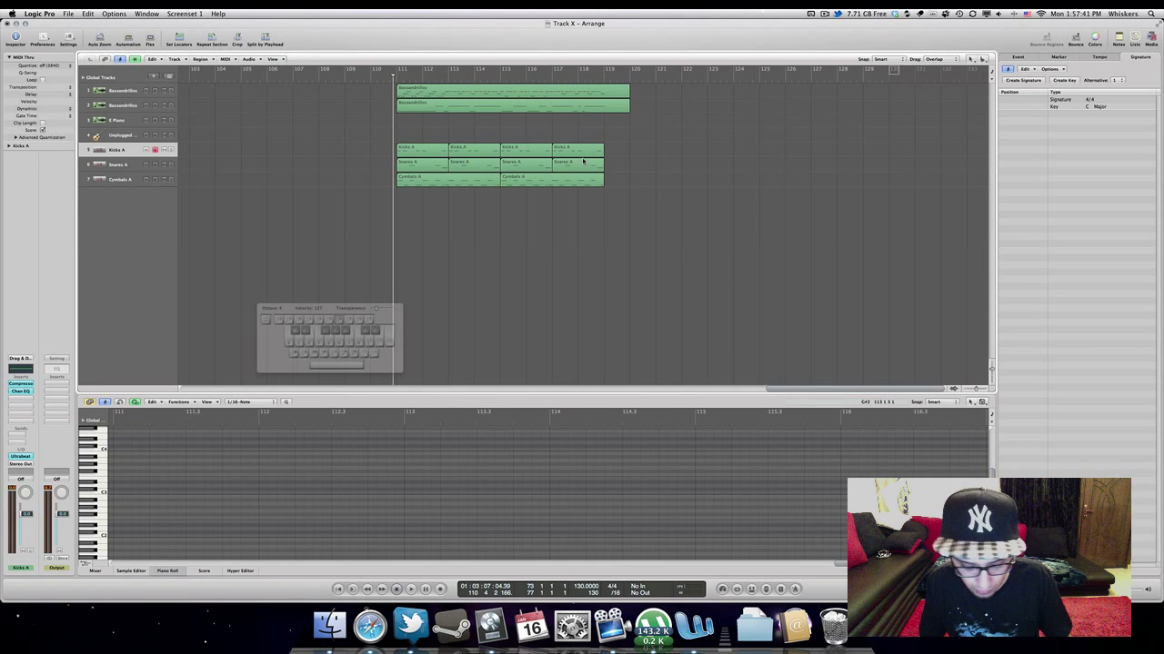
left_click(410, 589)
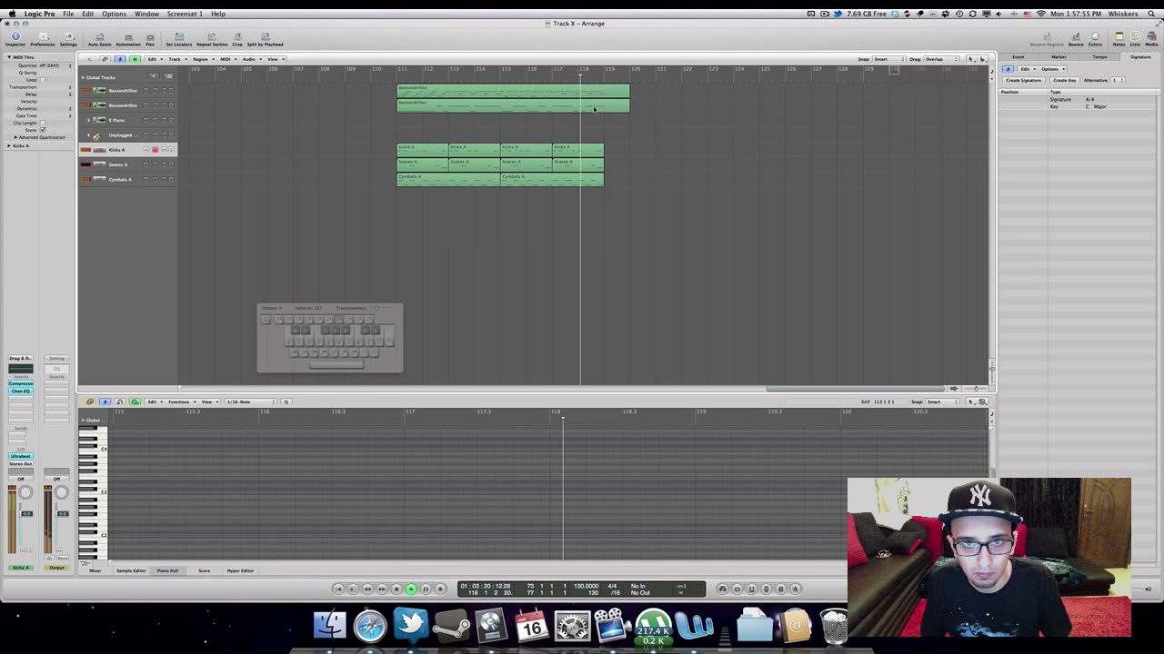
Record sustained E Piano bell notes from bar 111 to 118.
left_click(116, 120)
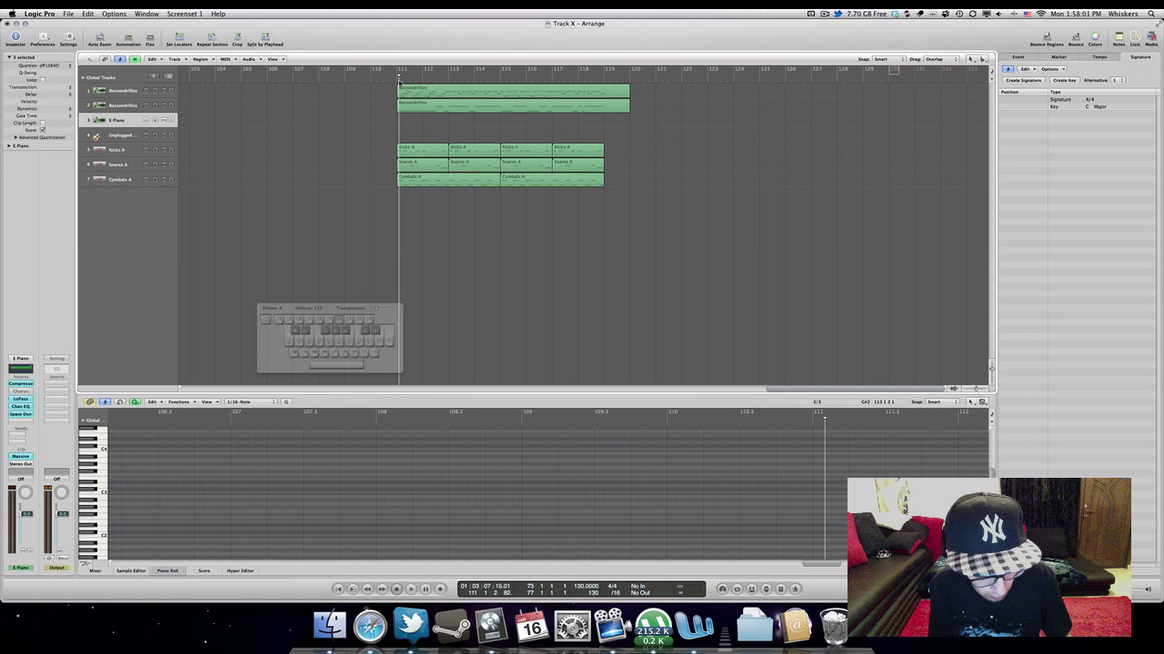
left_click(118, 120)
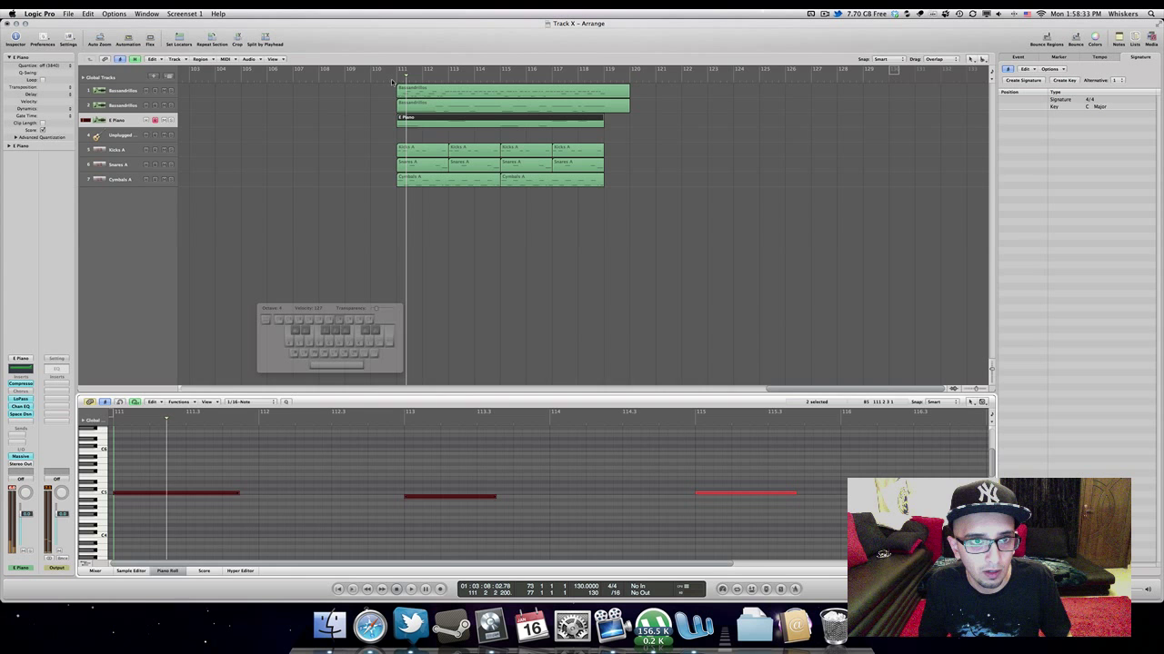
left_click(411, 589)
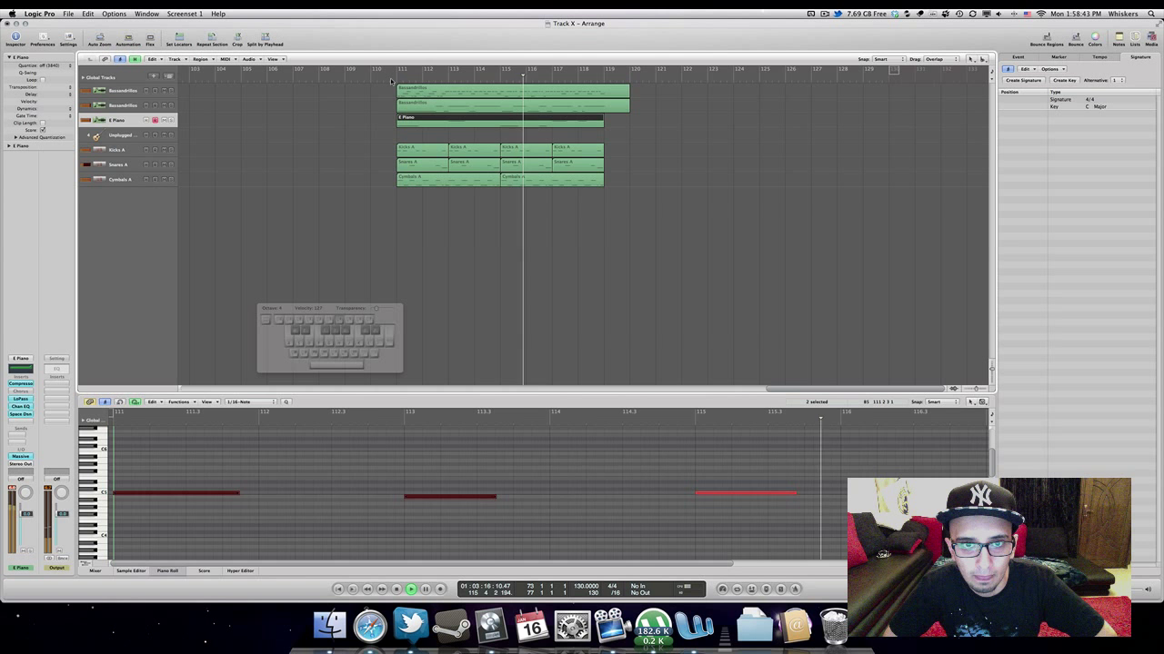
left_click(411, 589)
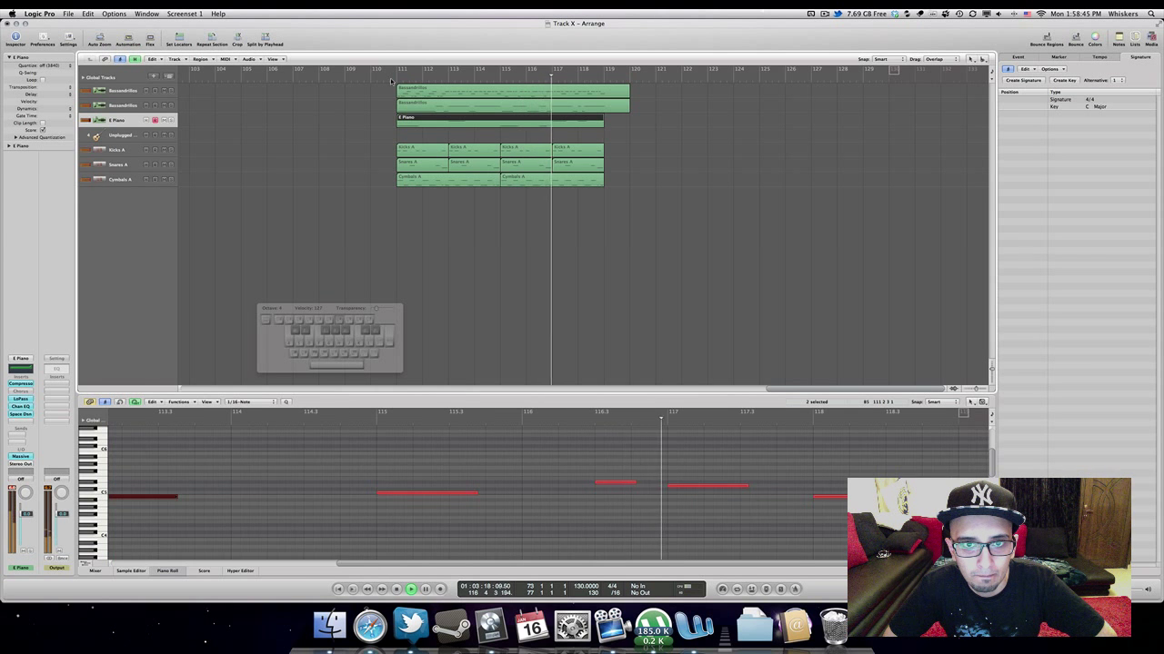